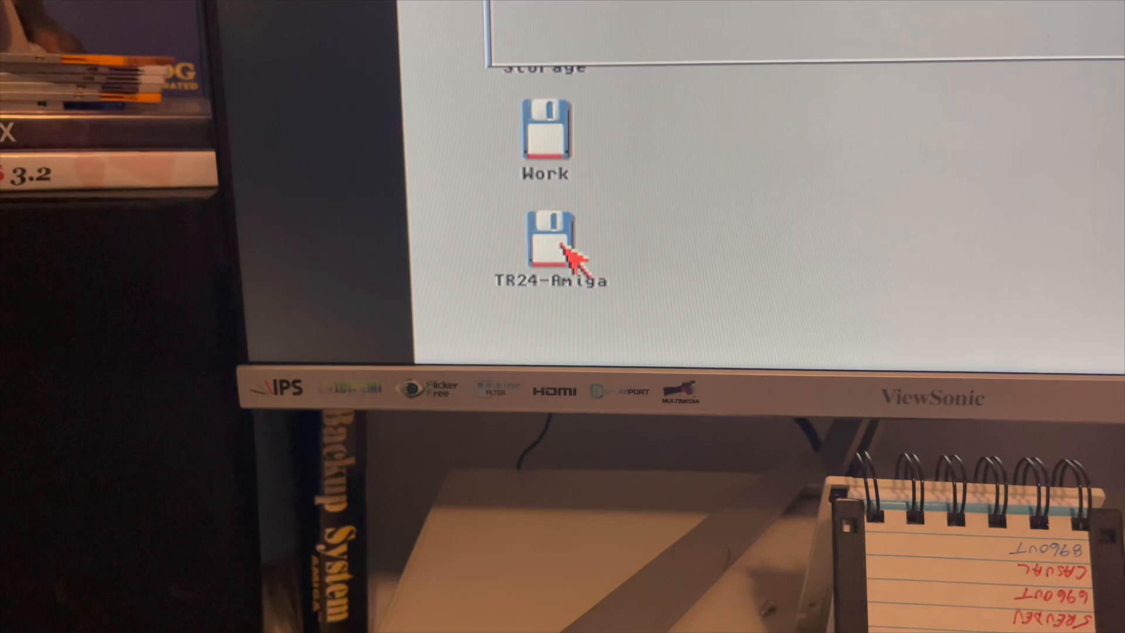
Step: Browse into the Images drawer of the TR24-Amiga network share
double_click(545, 244)
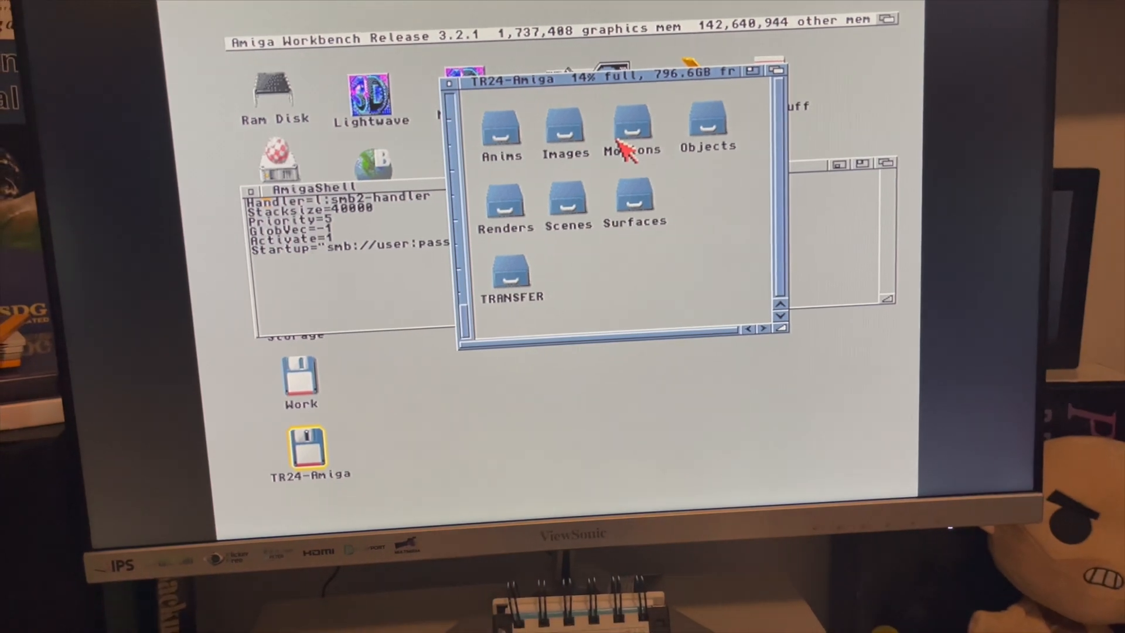
double_click(566, 133)
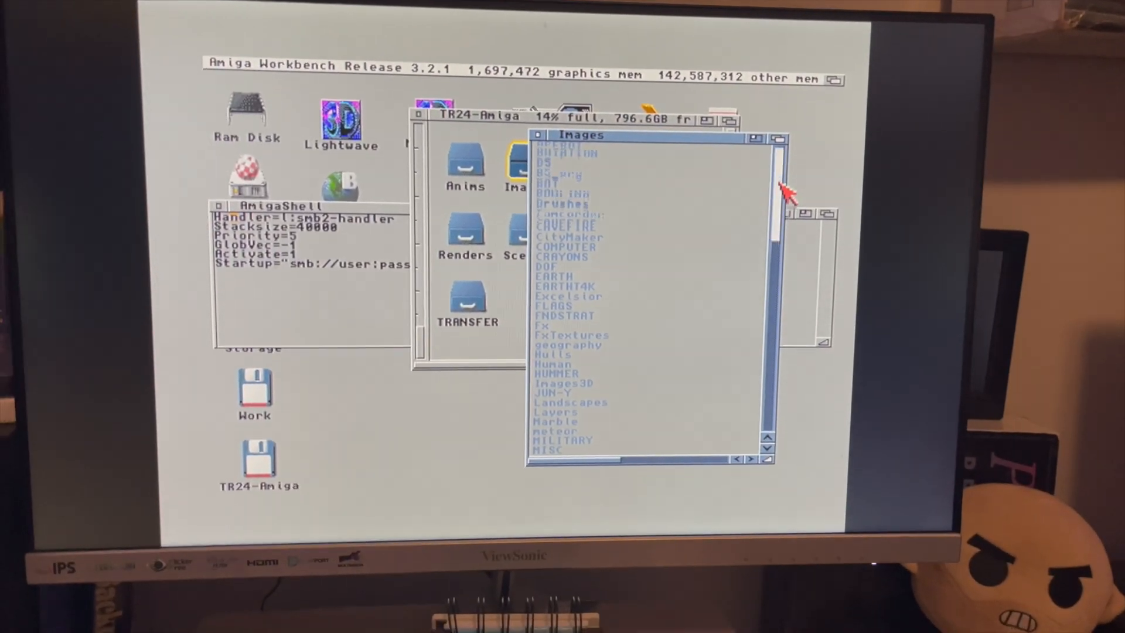
Step: Scroll to the image files and view appleMap.jpg in MultiView
scroll("down", 3)
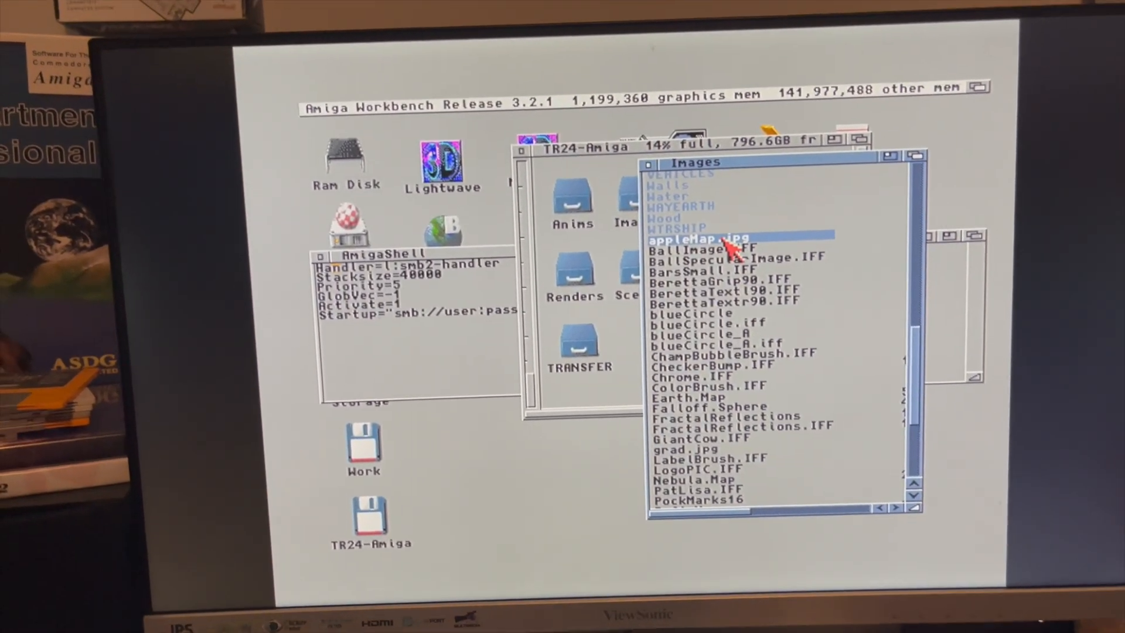
double_click(692, 238)
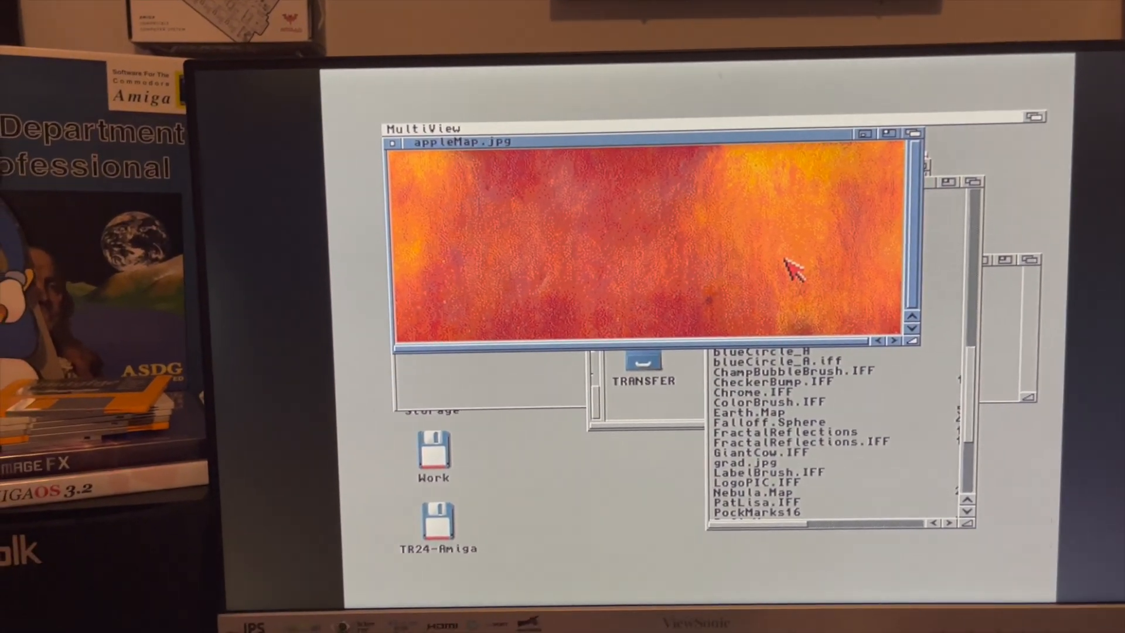
left_click(423, 108)
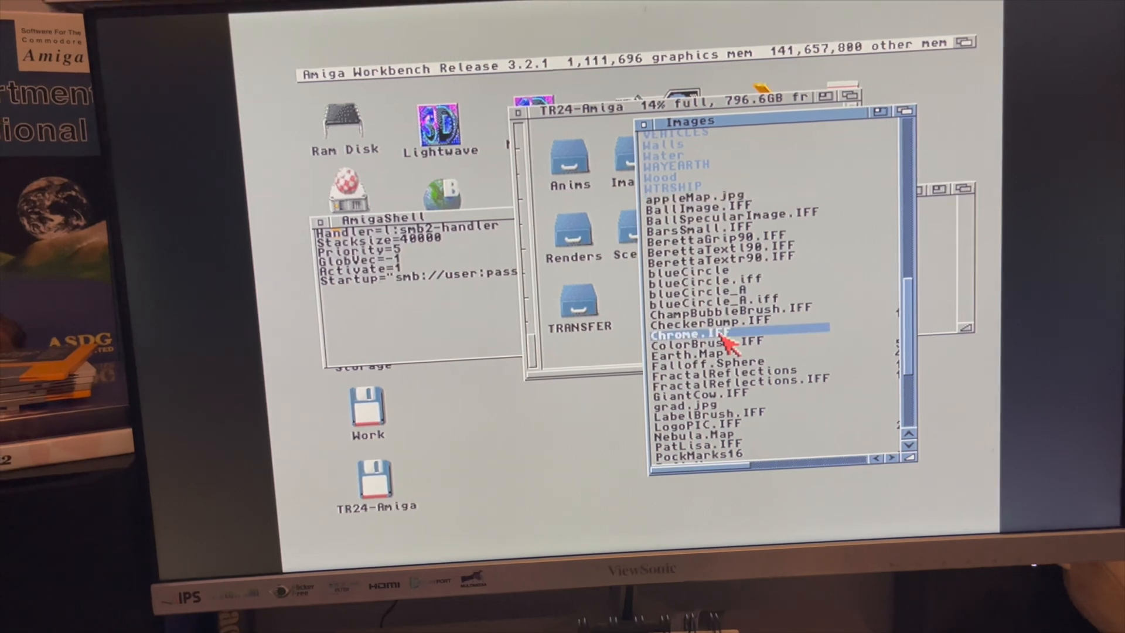
double_click(689, 335)
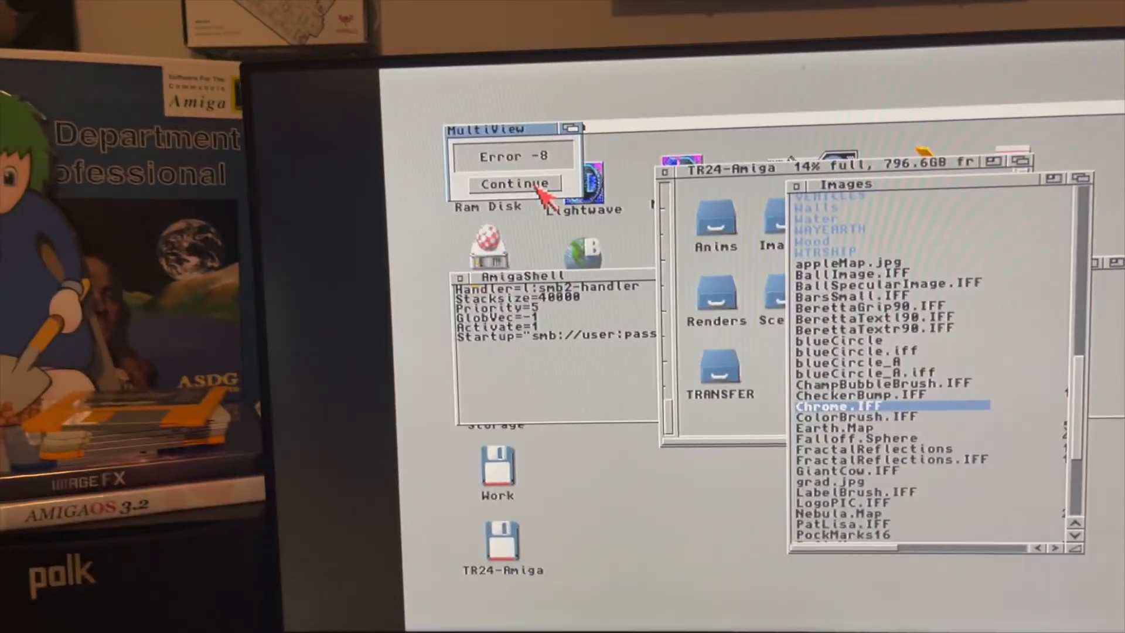
left_click(513, 184)
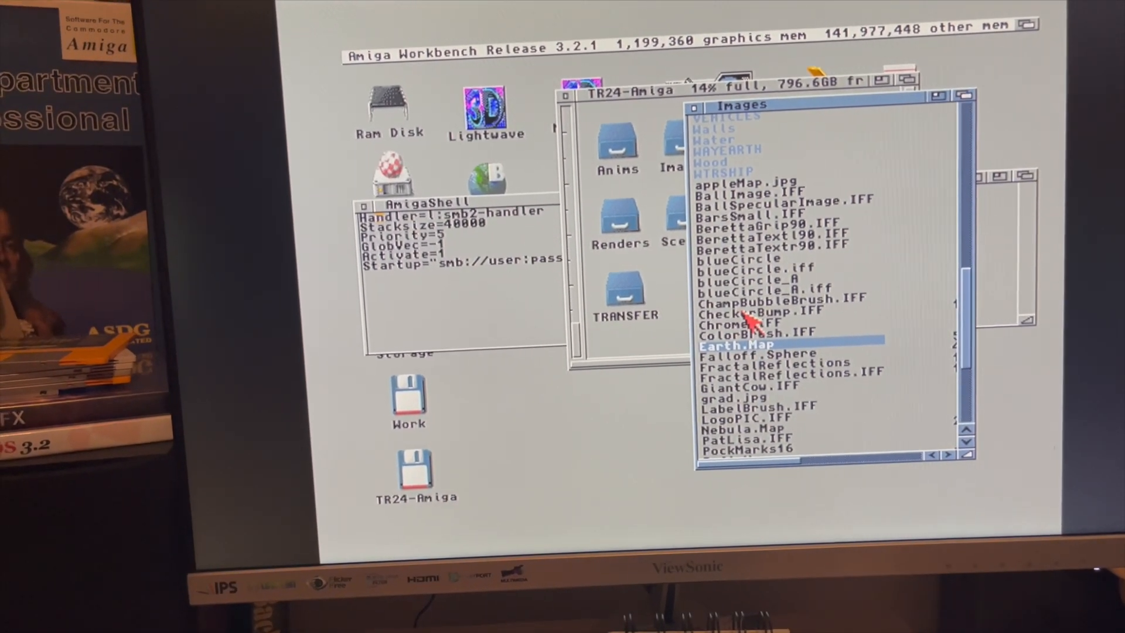
Step: Try Earth.Map, then view the FractalReflections image in MultiView
double_click(735, 344)
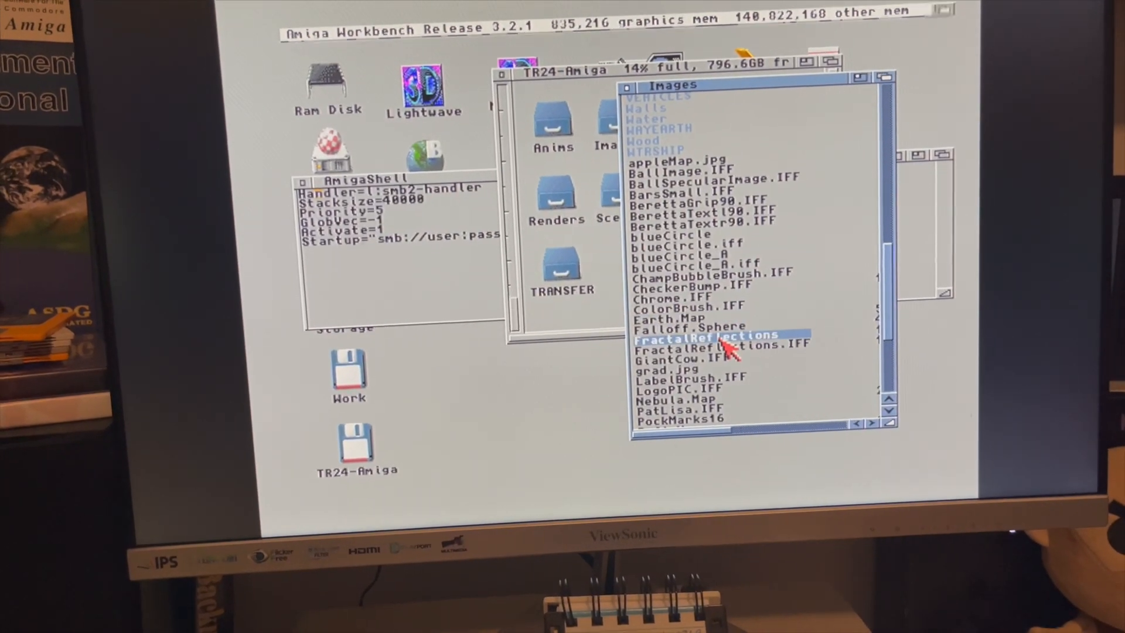
double_click(712, 336)
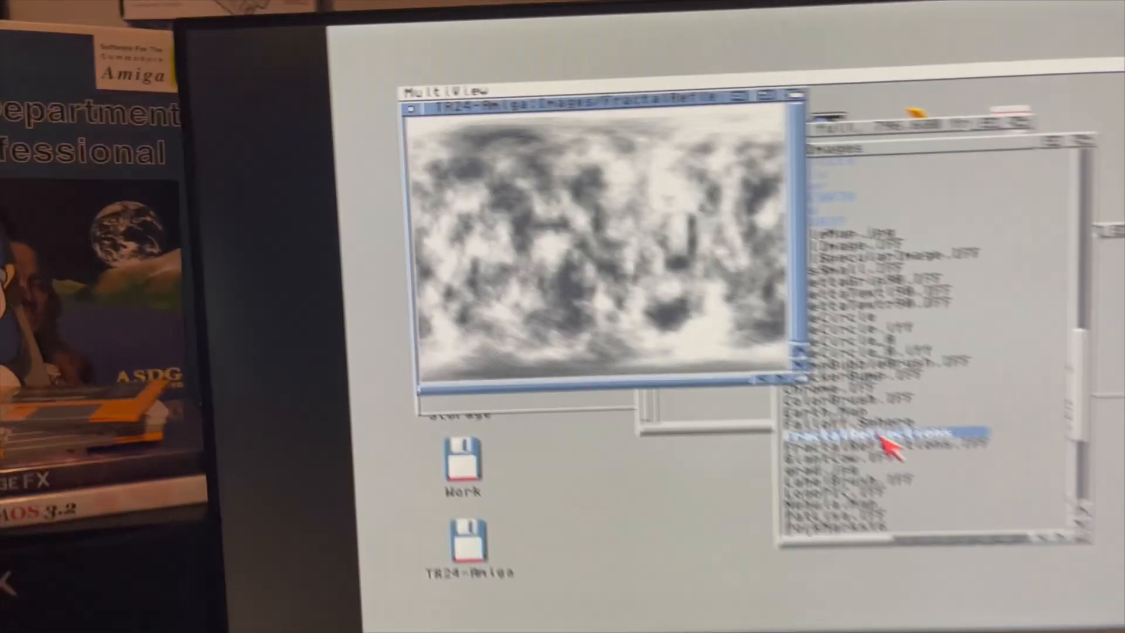